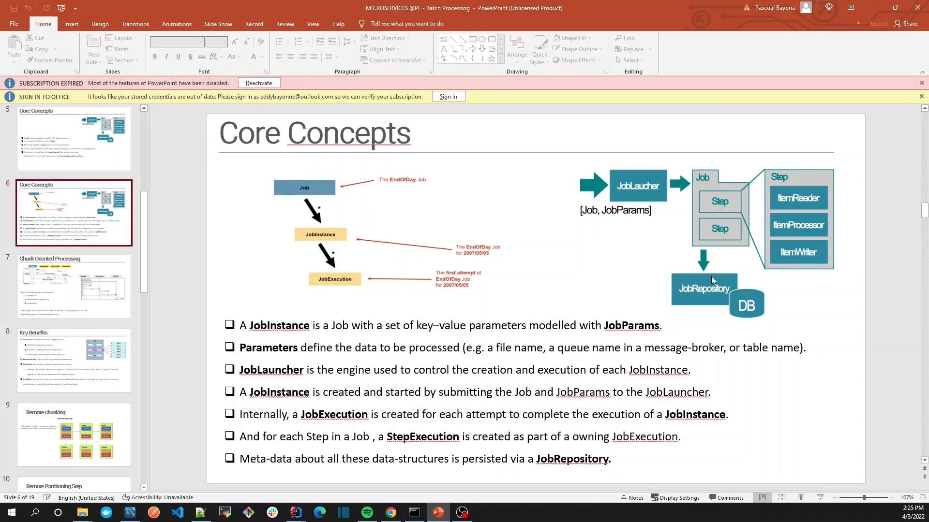
mouse_move(685, 282)
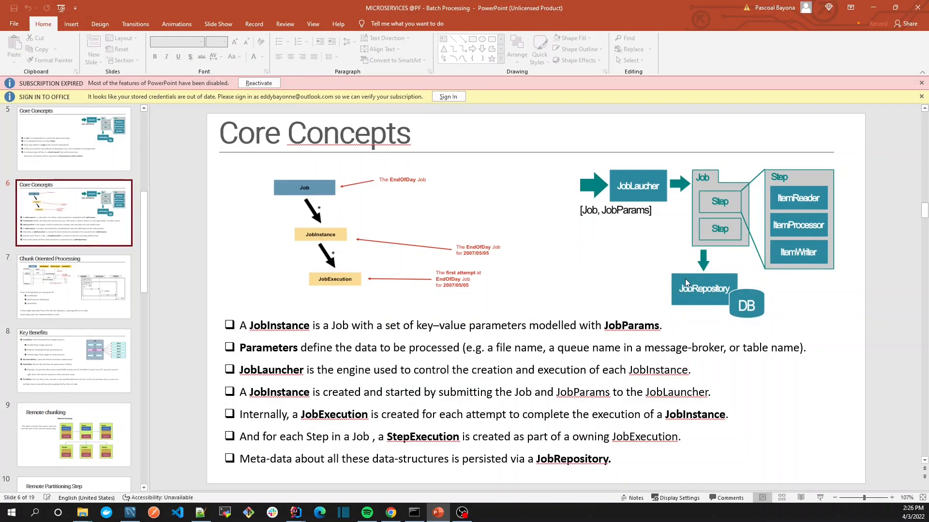
mouse_move(678, 278)
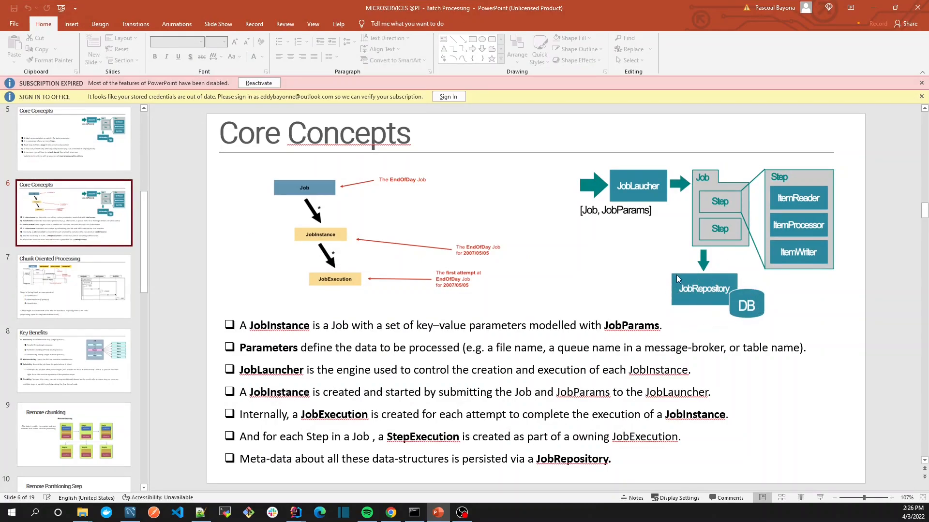
mouse_move(371, 360)
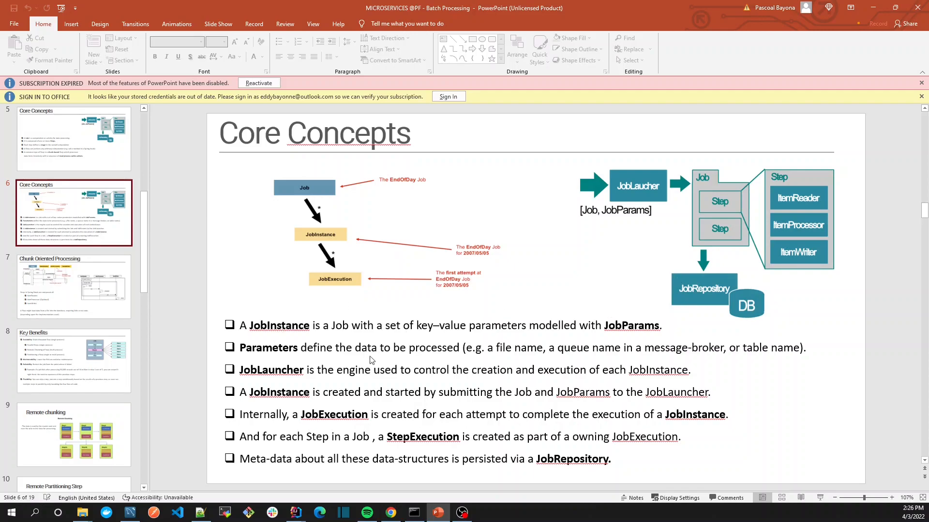
mouse_move(544, 296)
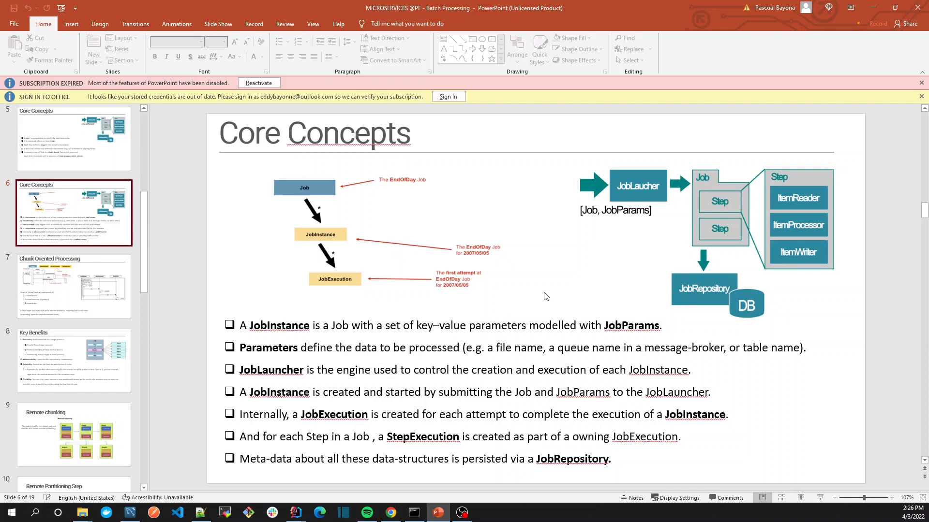
mouse_move(547, 307)
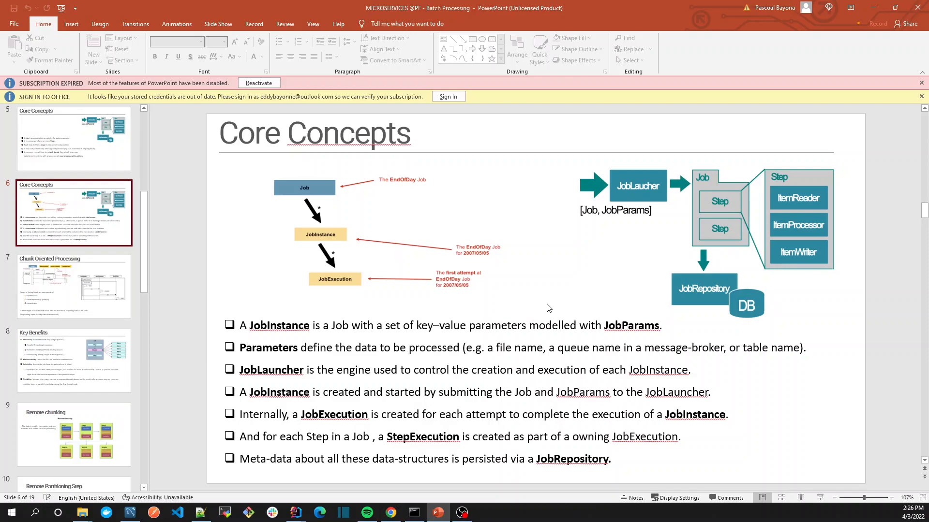
mouse_move(550, 307)
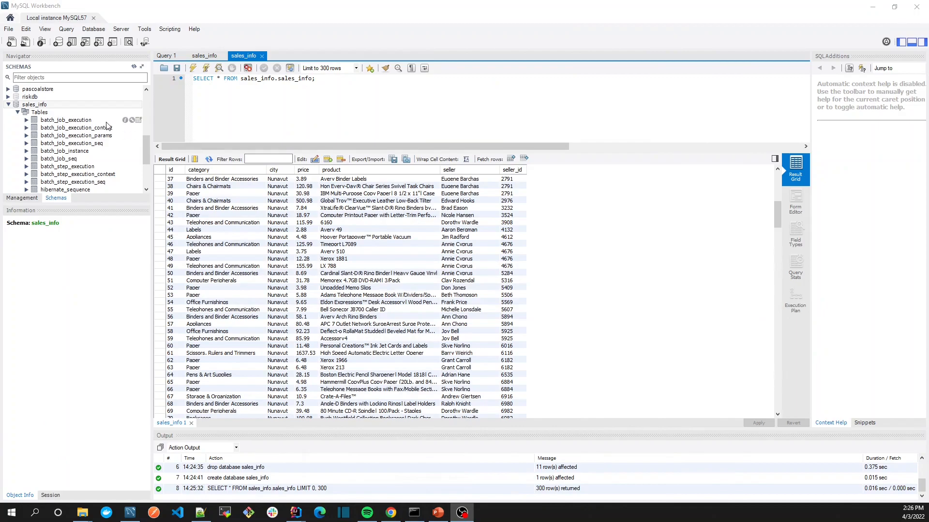
- Browse the columns of batch_job_execution_params, batch_job_instance and batch_job_seq, then return to the IDE
left_click(70, 136)
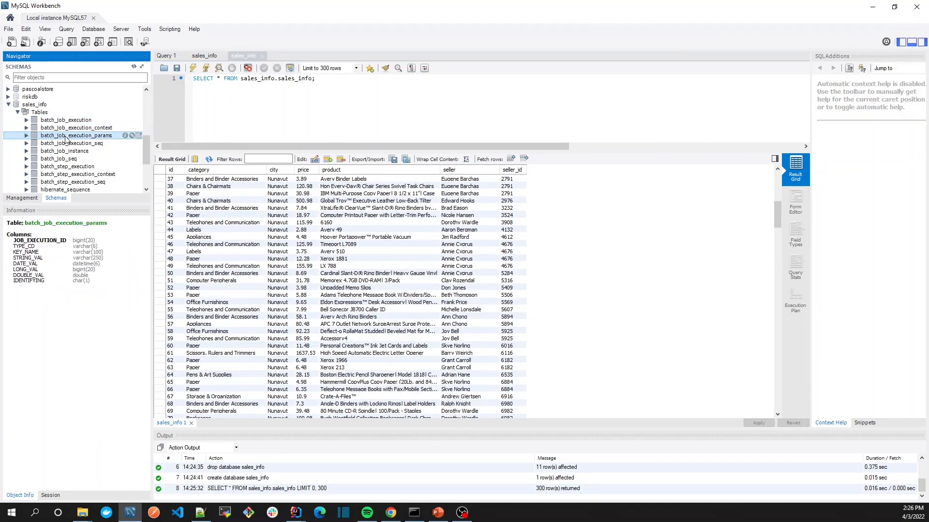
left_click(64, 151)
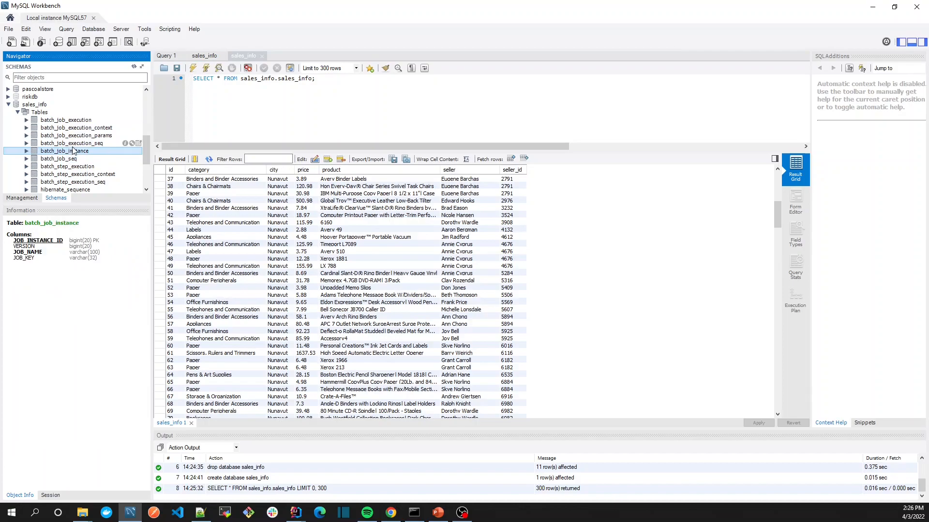
left_click(59, 159)
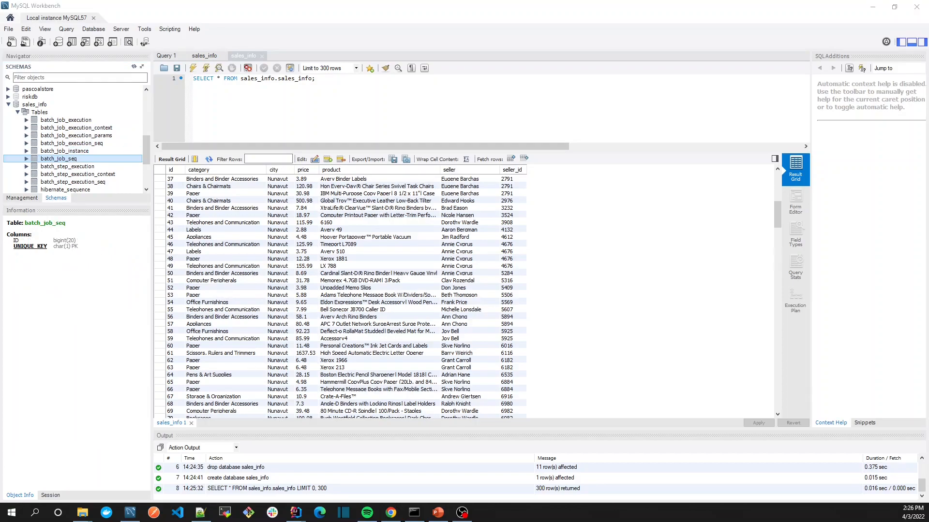
left_click(294, 512)
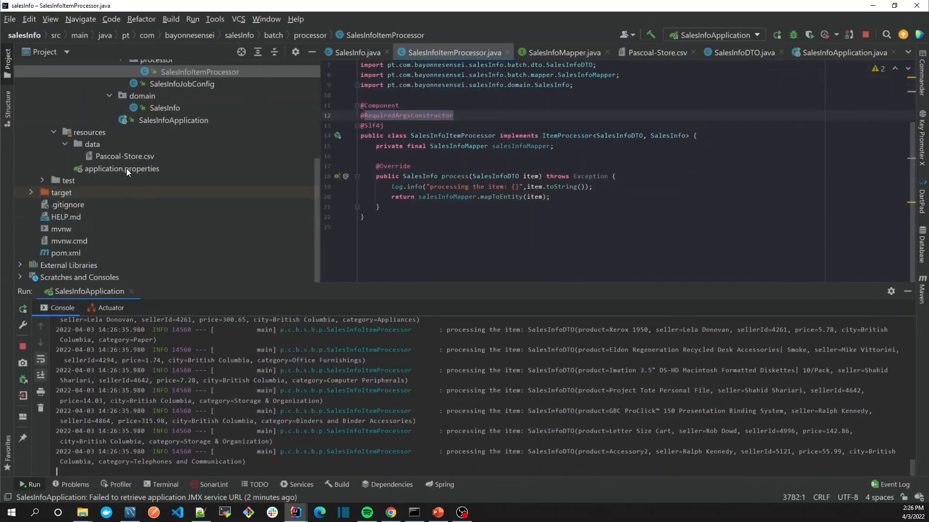
- View the application.properties datasource settings, then open schema-mysql.sql from the spring-batch-core library
double_click(120, 168)
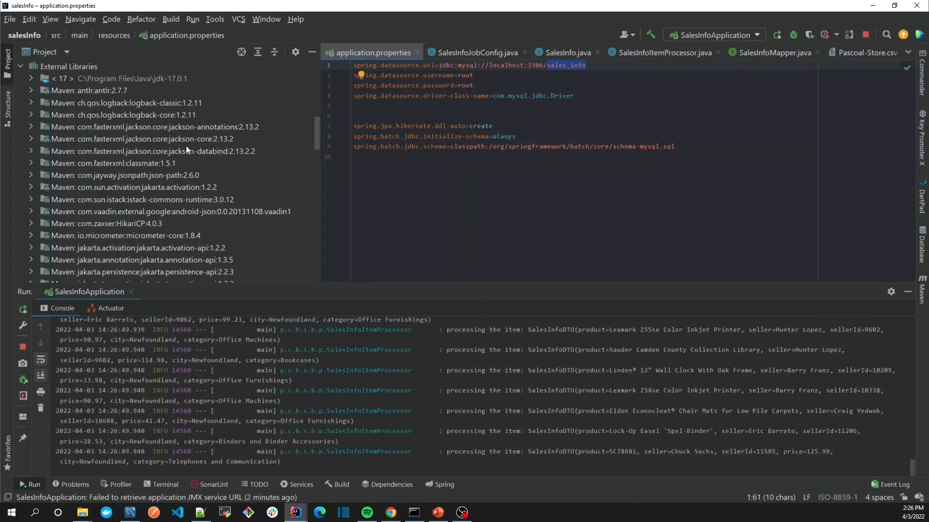
scroll("down", 3)
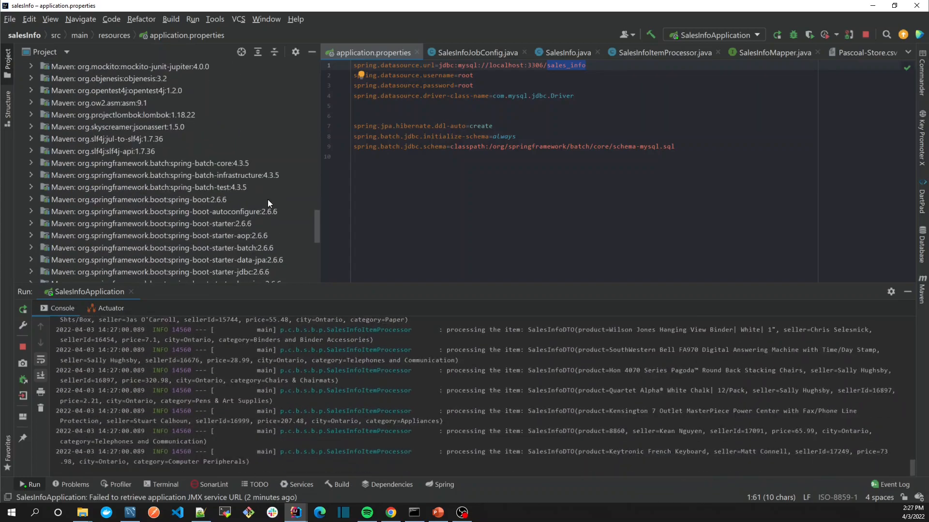
scroll("down", 3)
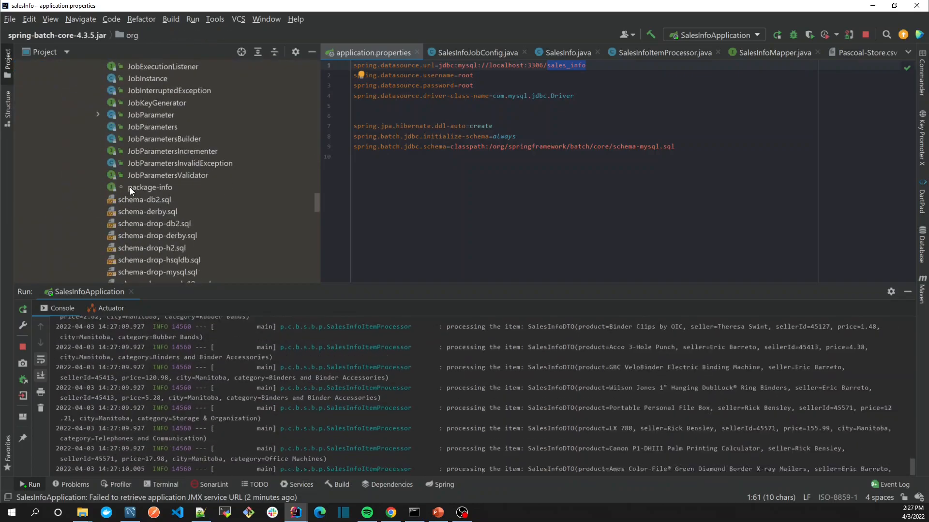
scroll("down", 3)
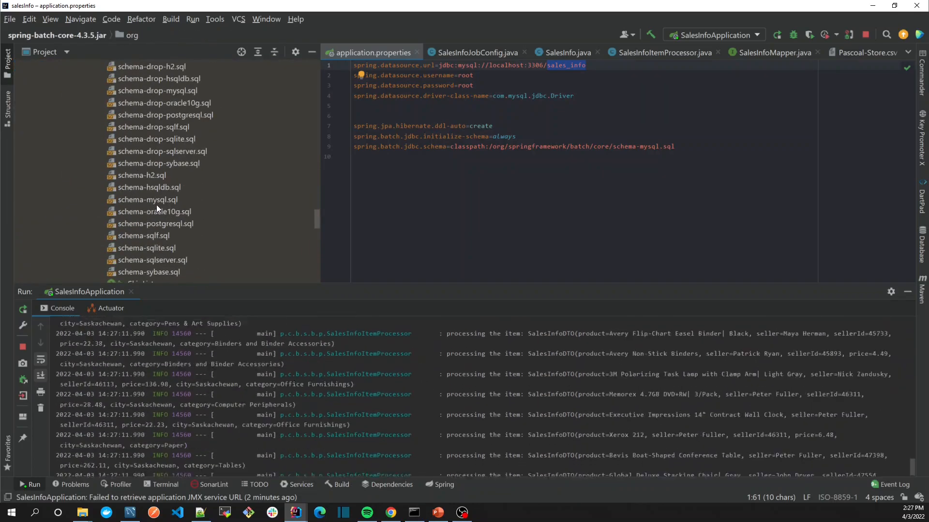
double_click(149, 199)
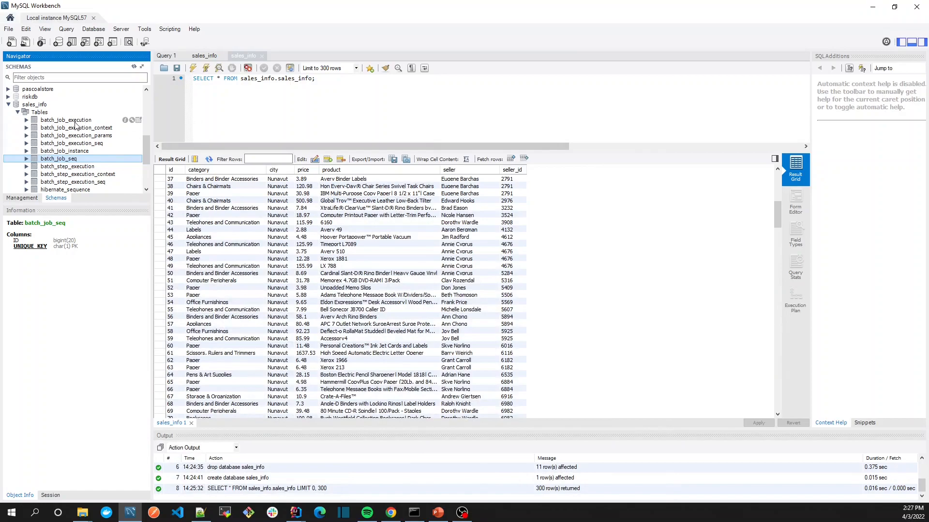
- Query batch_job_execution and check the single run's STARTED status and UNKNOWN exit code
left_click(66, 120)
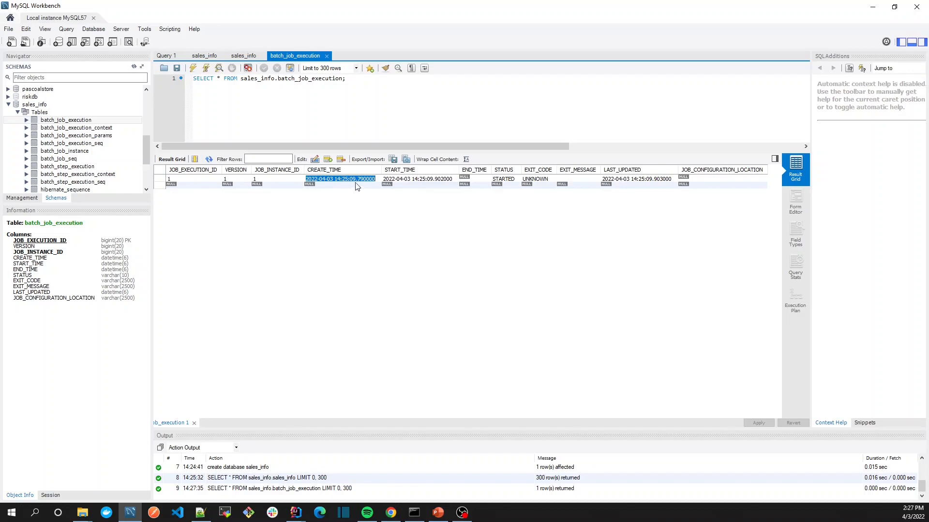
left_click(464, 179)
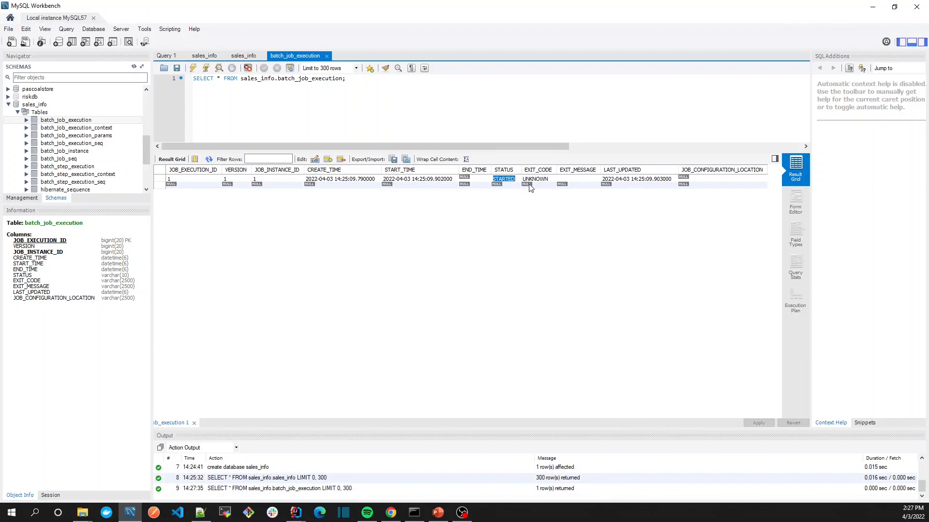
left_click(535, 179)
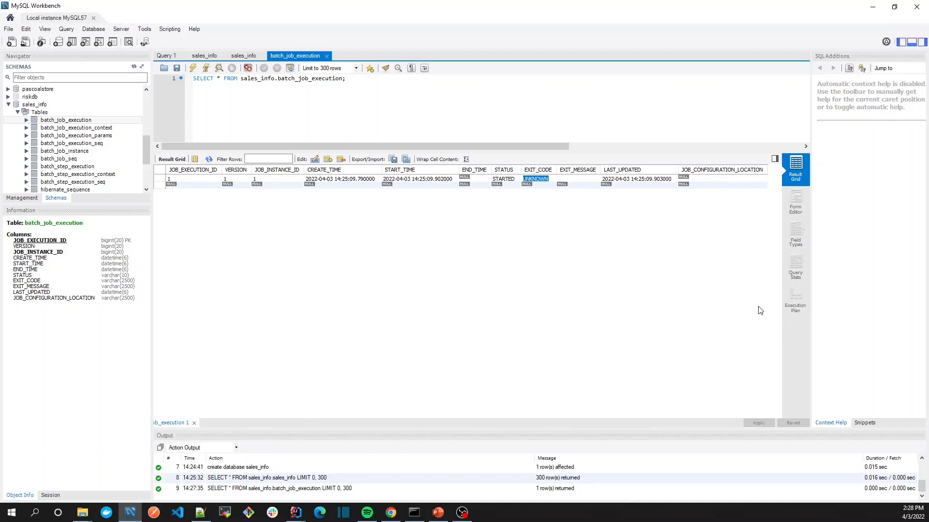
mouse_move(751, 299)
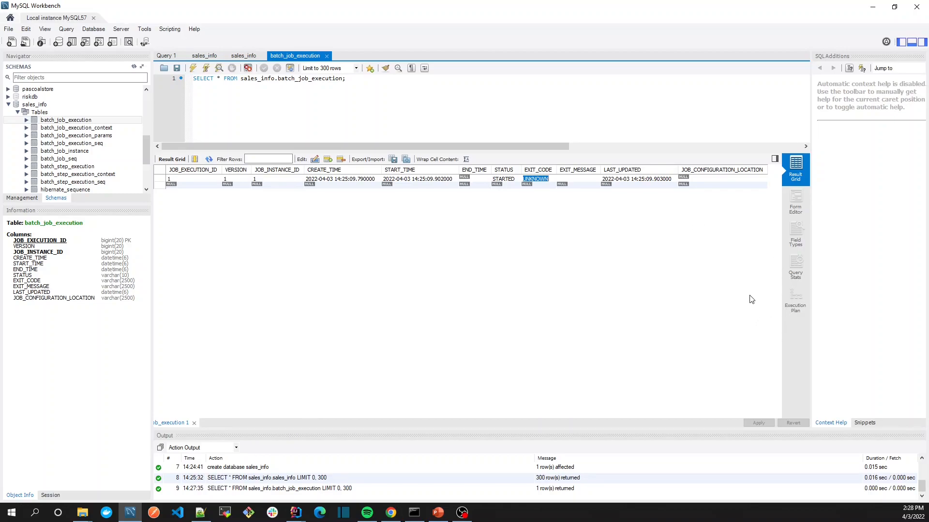
mouse_move(115, 135)
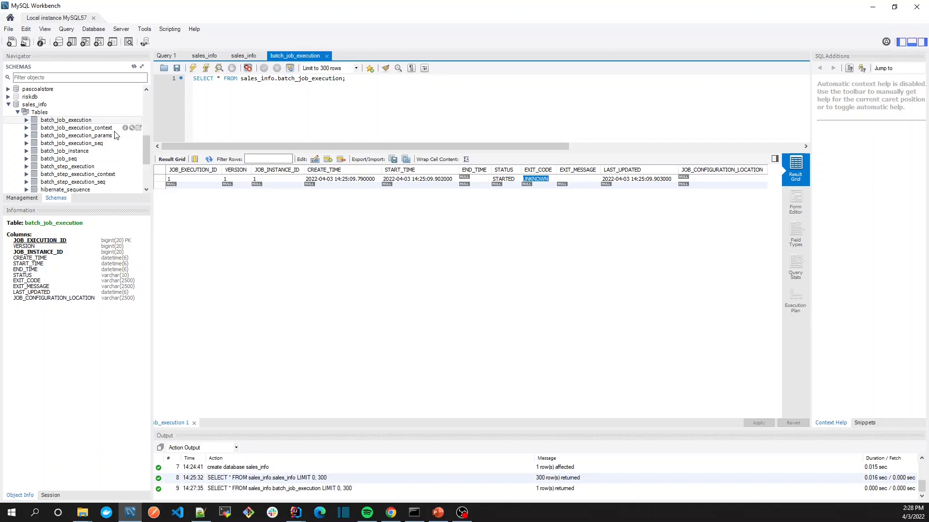
- Query batch_job_execution_params and check the run.id parameter row
left_click(75, 128)
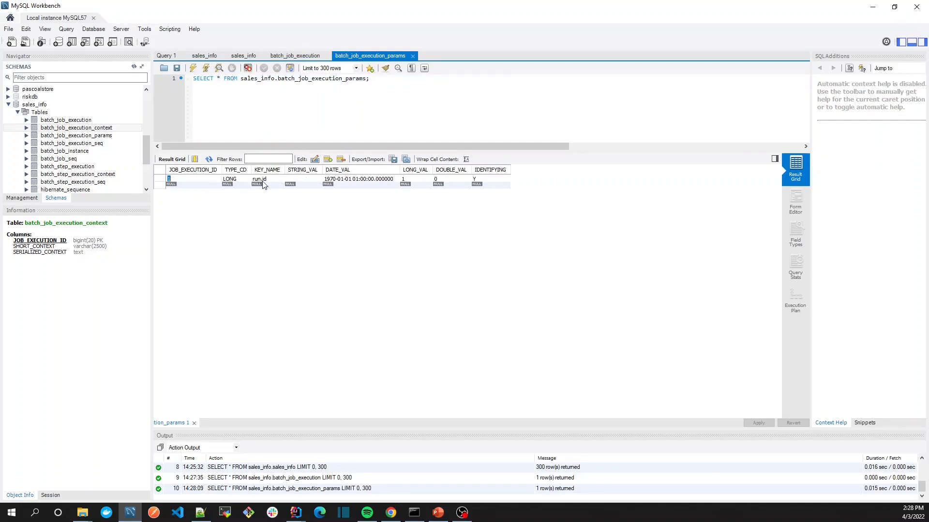
left_click(358, 179)
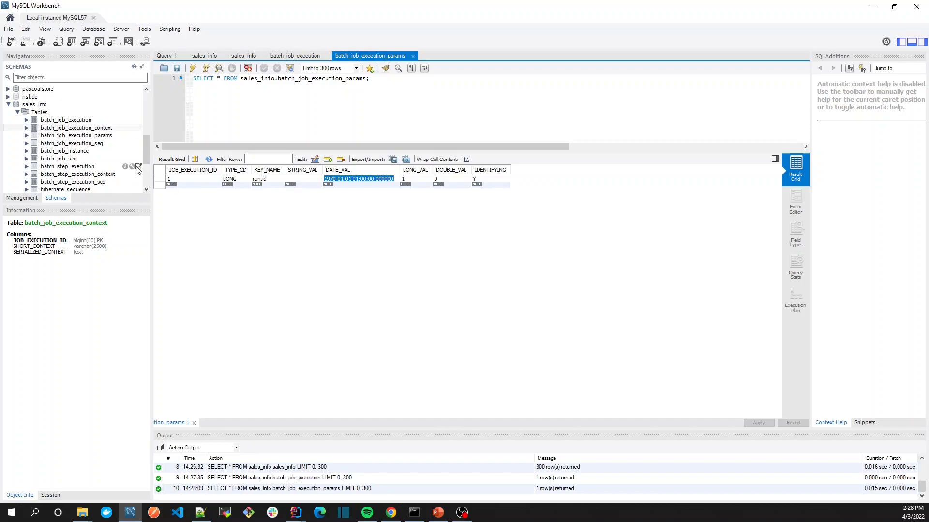
- Query batch_step_execution showing step fromFileIntoDatabase for job execution 1, then view batch_step_execution_seq columns
double_click(67, 181)
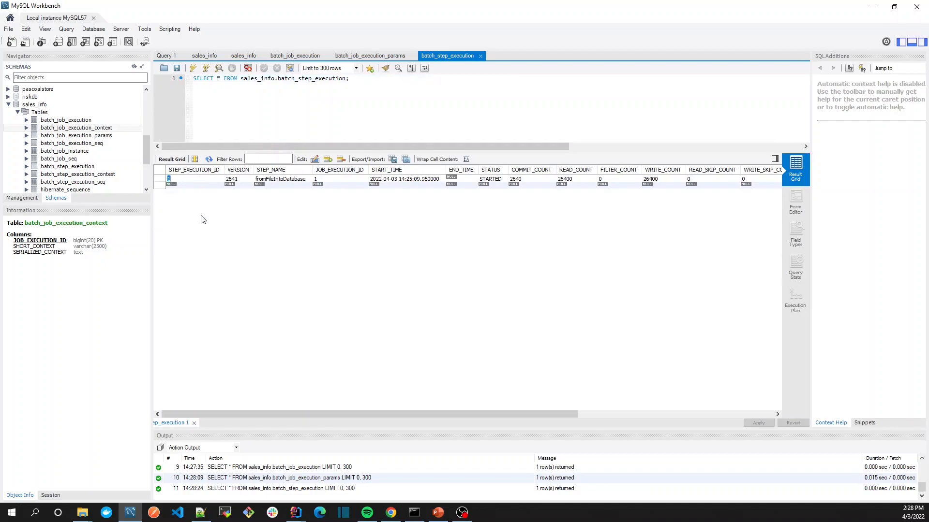
mouse_move(274, 184)
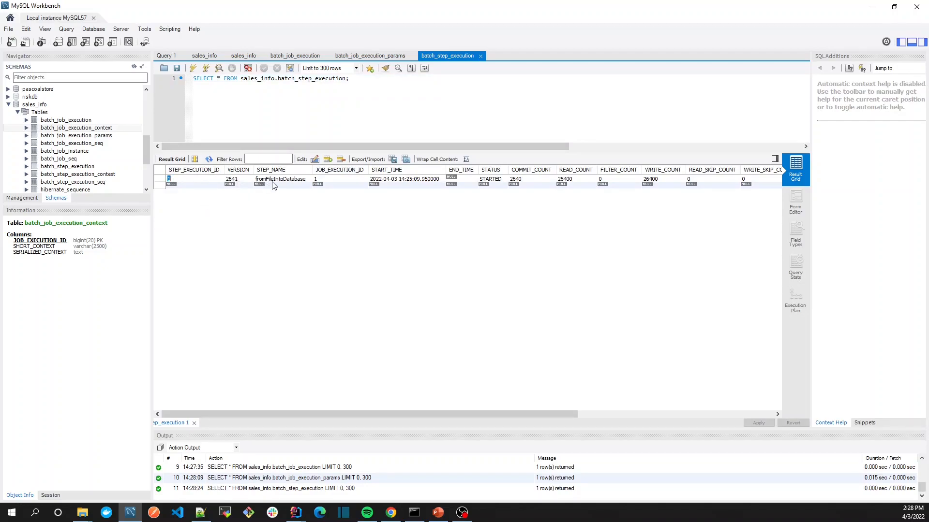
double_click(279, 179)
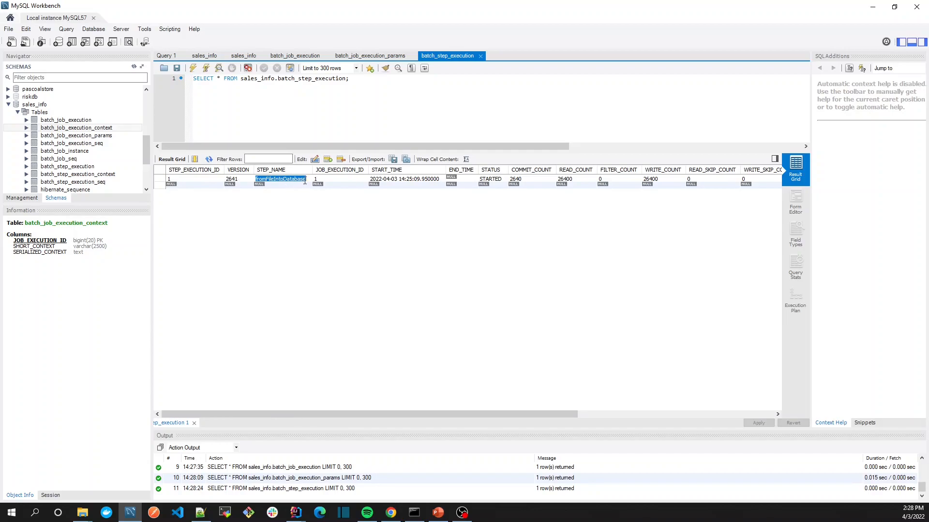
left_click(317, 179)
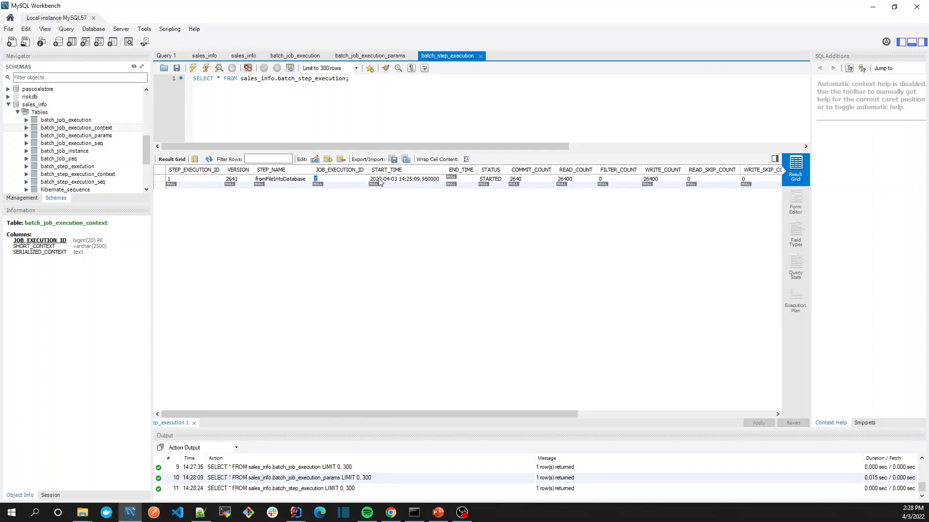
scroll("down", 3)
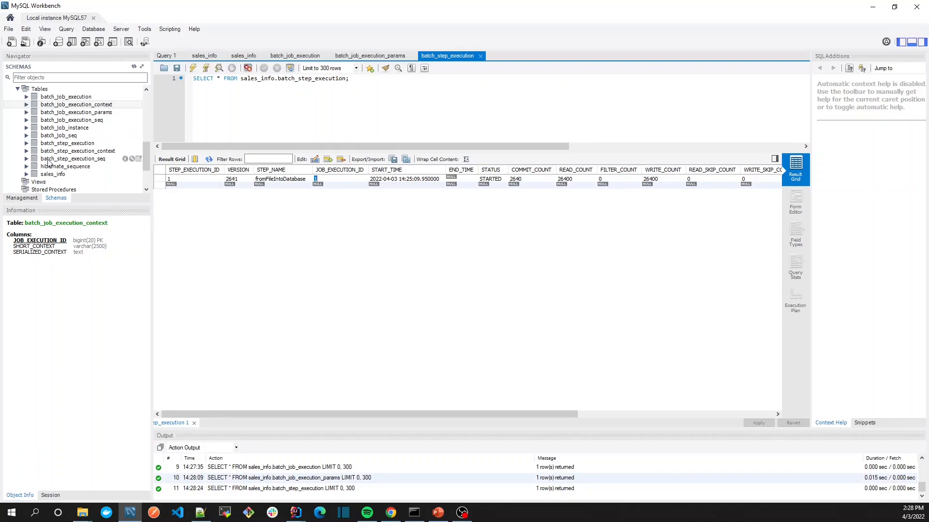
left_click(72, 157)
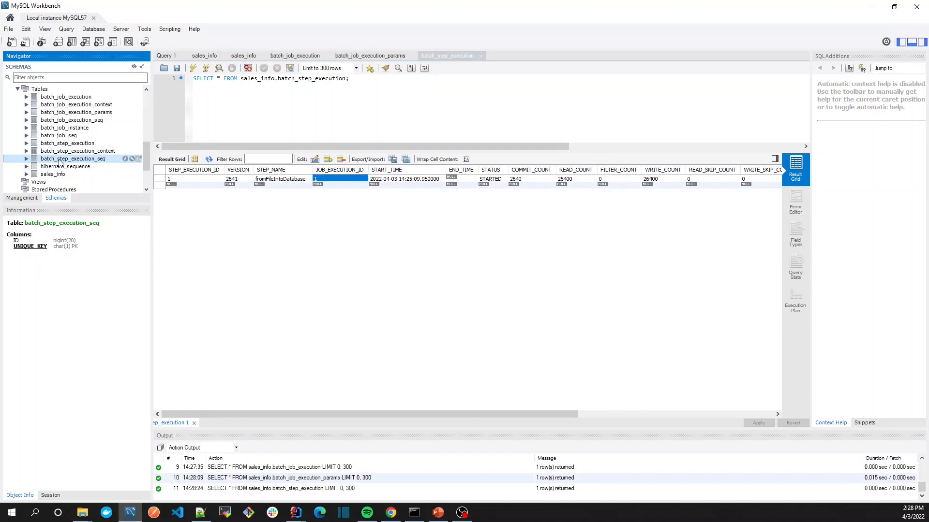
mouse_move(125, 98)
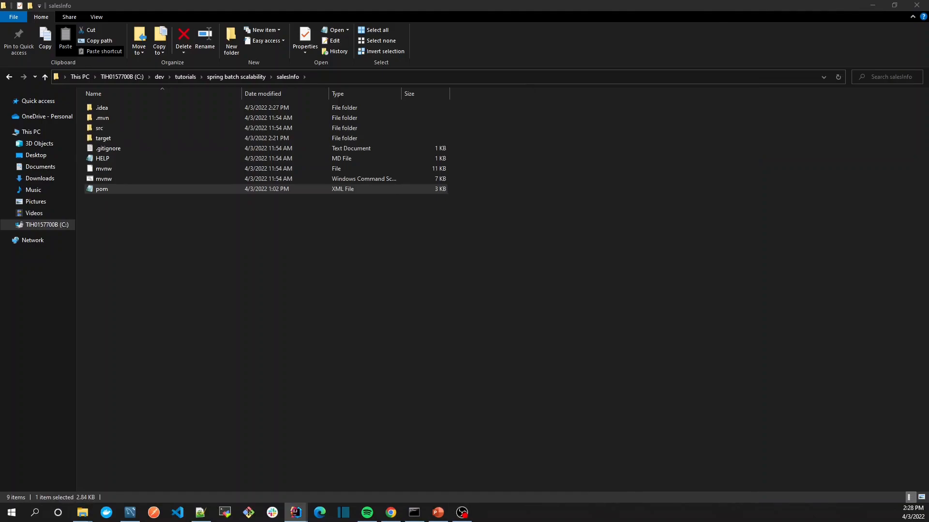
- Follow the IDE run console to the bottom until the importSalesInfo job shows COMPLETED with exit code 0
left_click(294, 512)
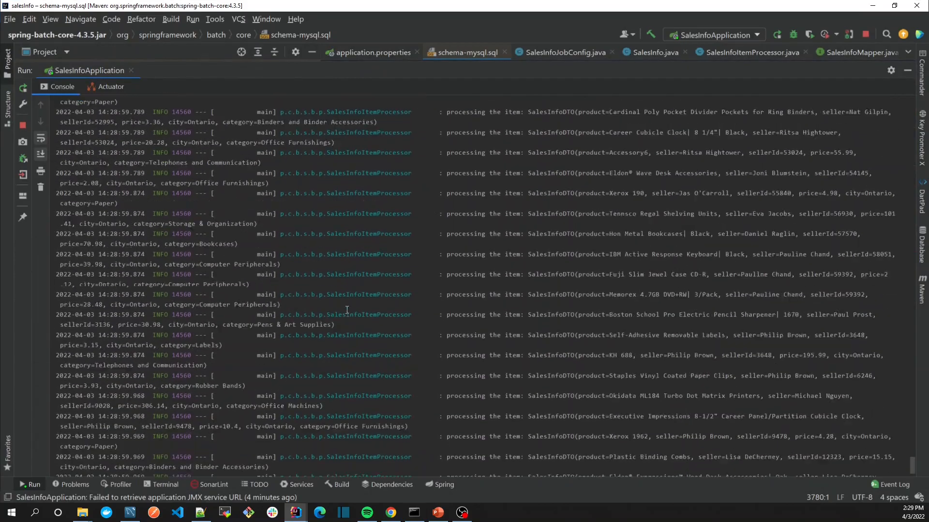
scroll("down", 3)
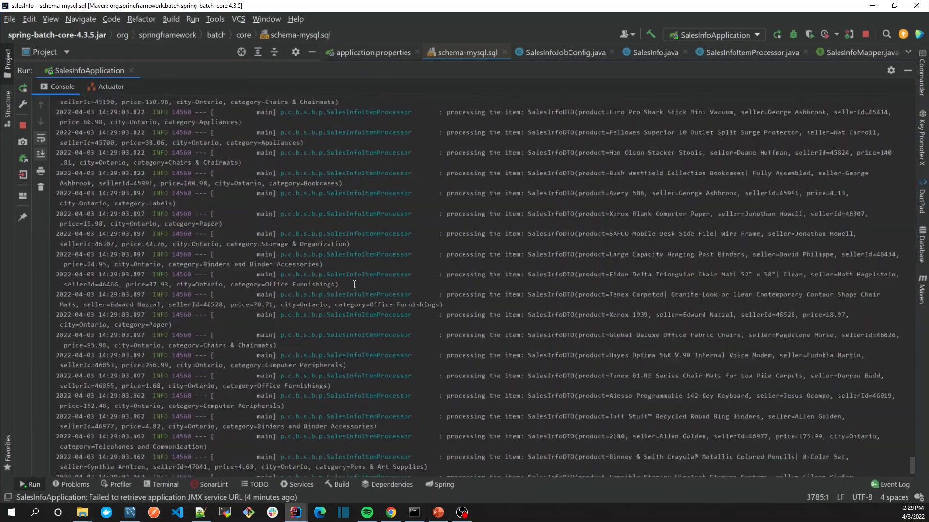
scroll("down", 3)
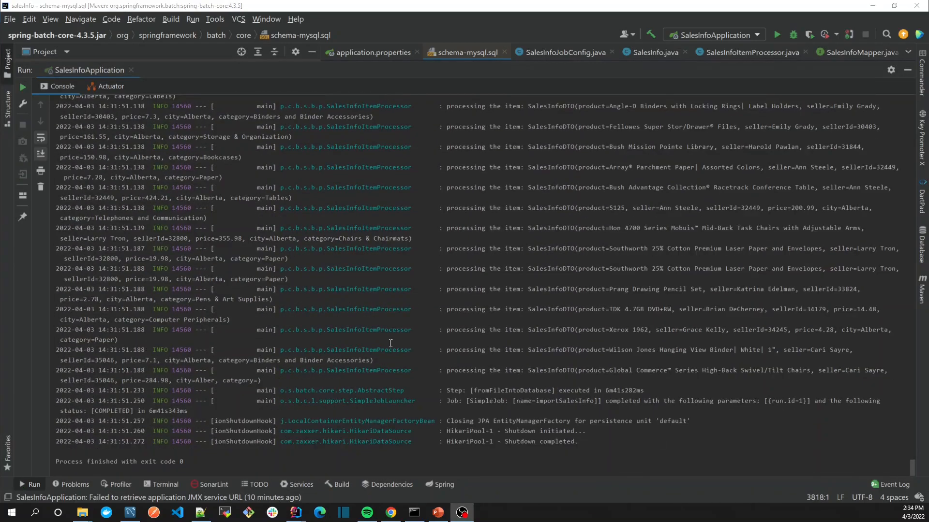
mouse_move(505, 425)
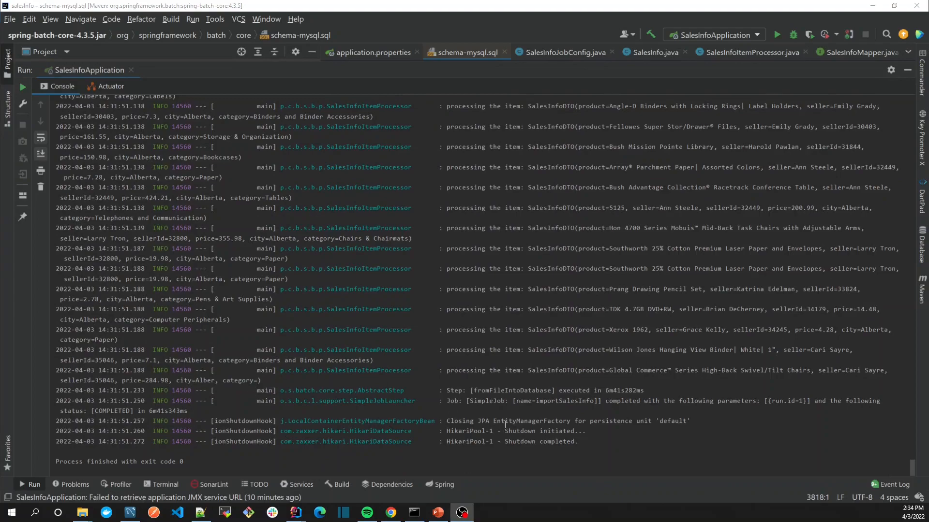
mouse_move(599, 408)
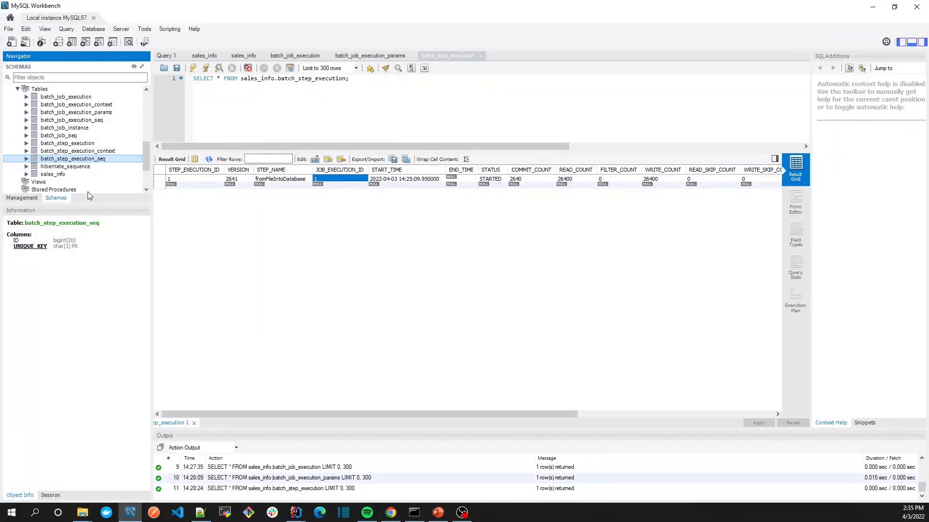
- Re-query batch_job_execution and check START_TIME, STATUS COMPLETED and EXIT_CODE COMPLETED, then return to the IDE
left_click(73, 157)
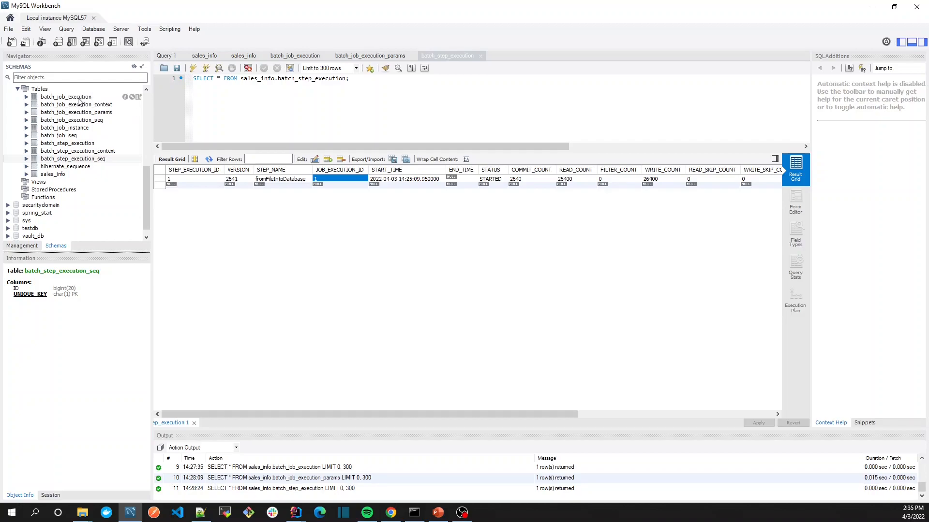
mouse_move(125, 98)
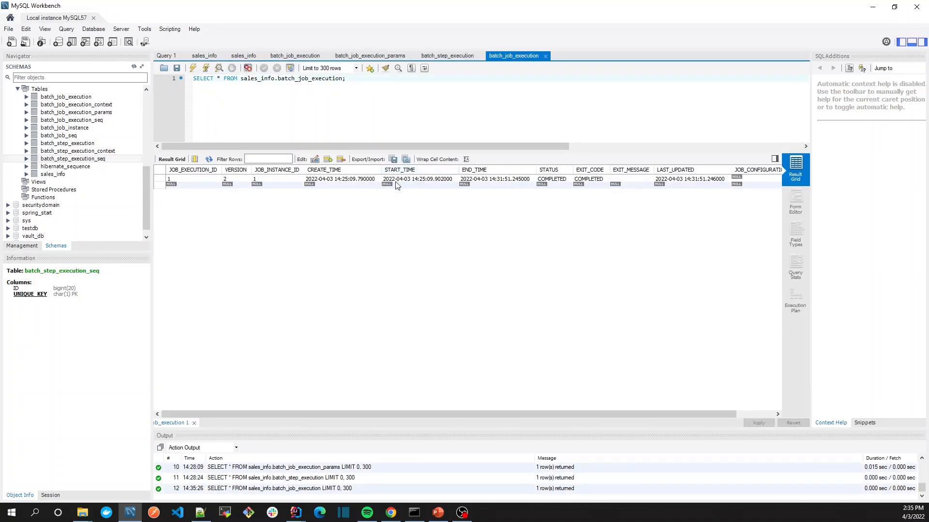
left_click(417, 179)
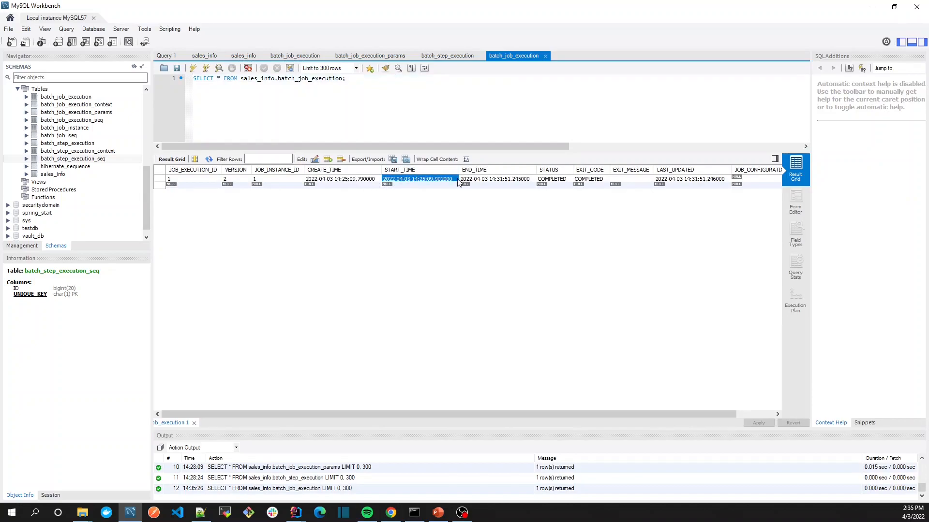
left_click(551, 179)
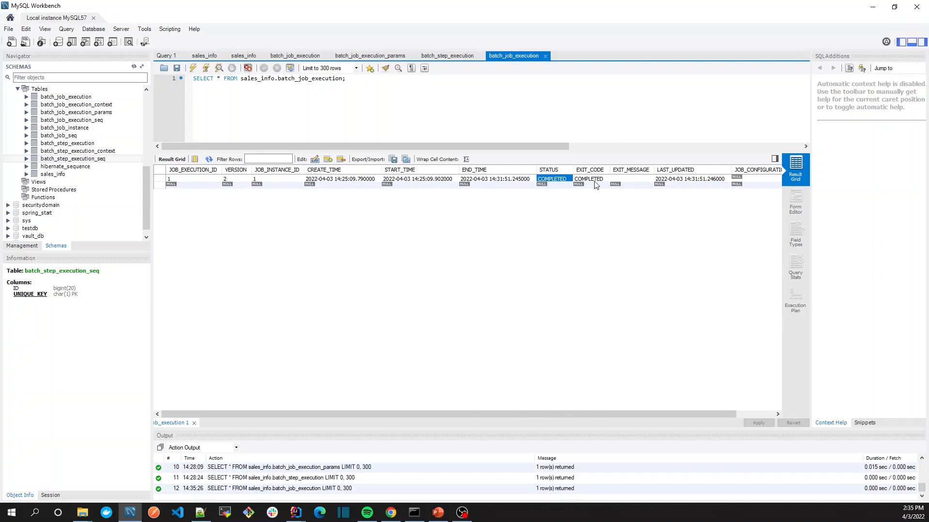
left_click(589, 179)
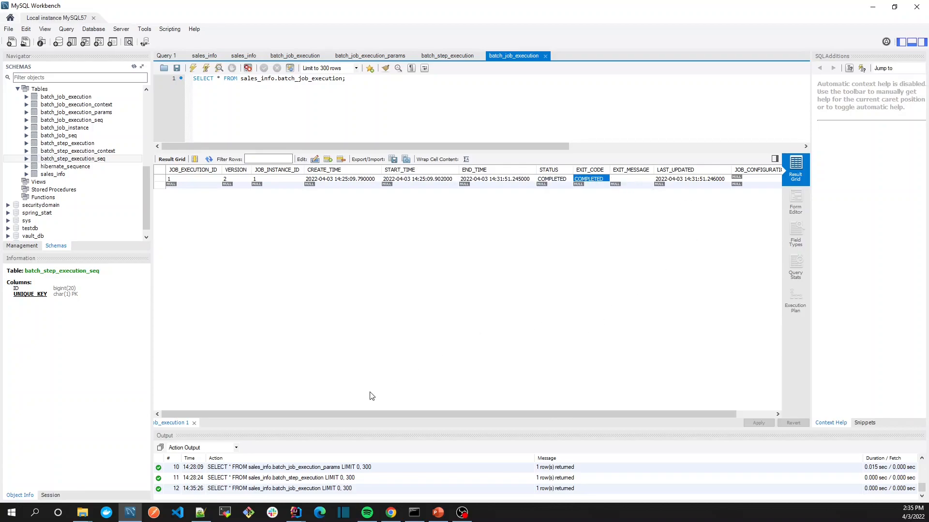
mouse_move(328, 415)
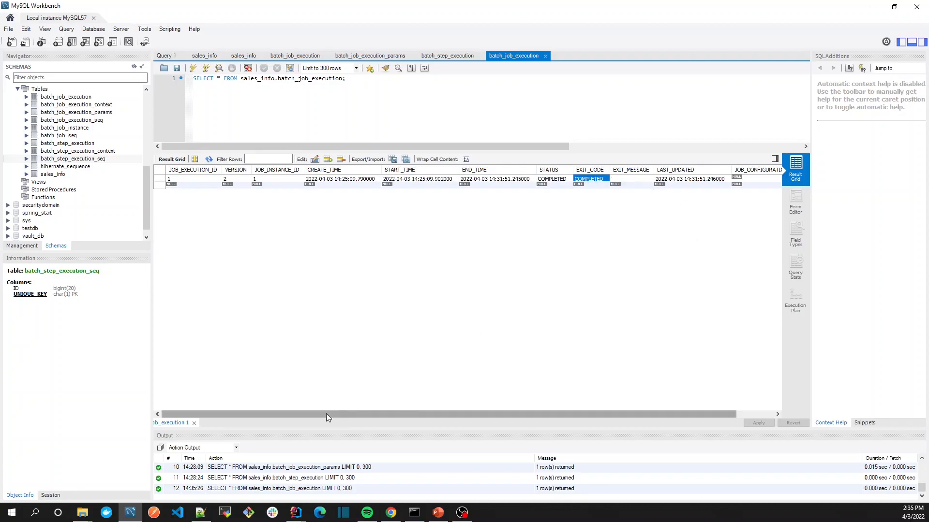
left_click(294, 513)
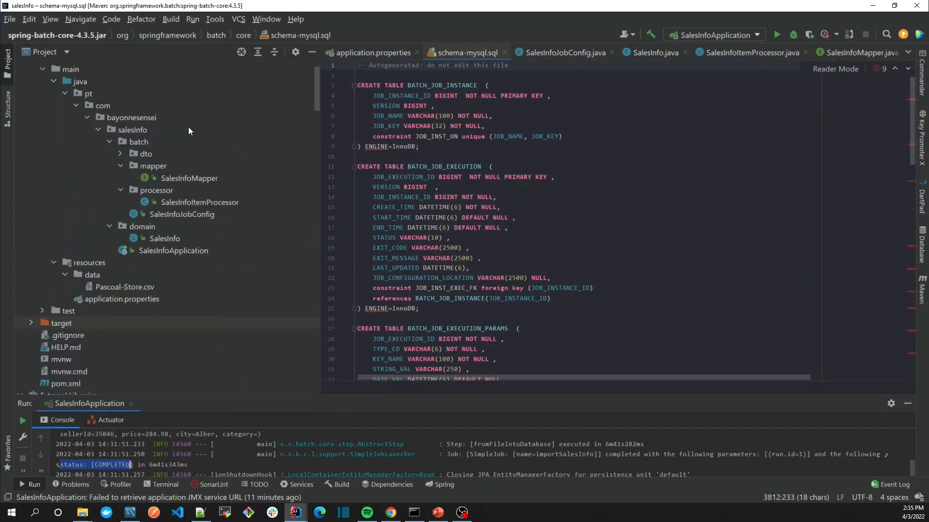
- View the final records of Pascoal-Store.csv around line 55548
double_click(125, 296)
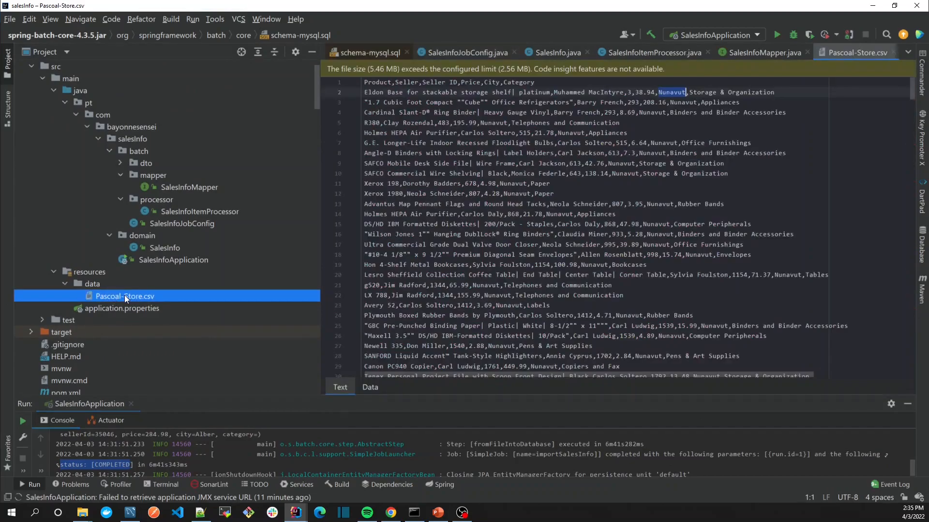
scroll("down", 3)
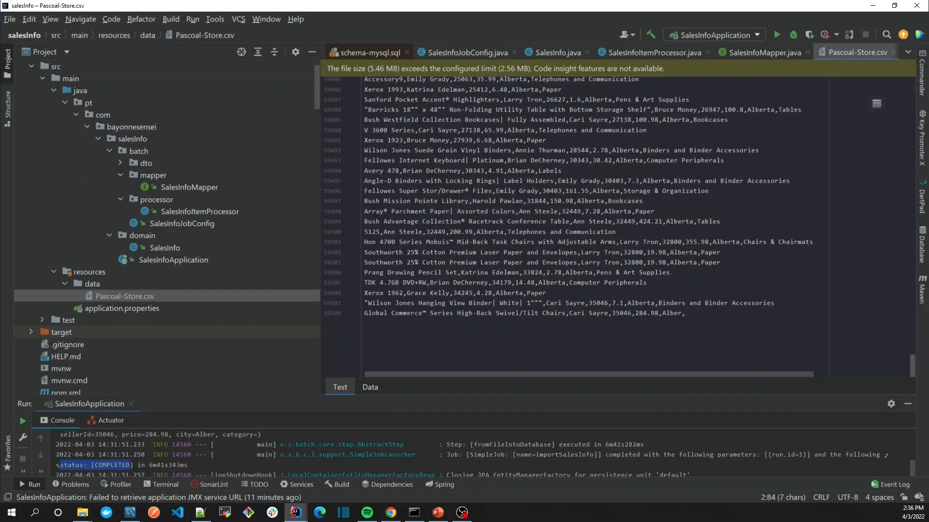
- Show the Key Benefits slide on scalability, maintainability, reliability and flexibility
left_click(437, 513)
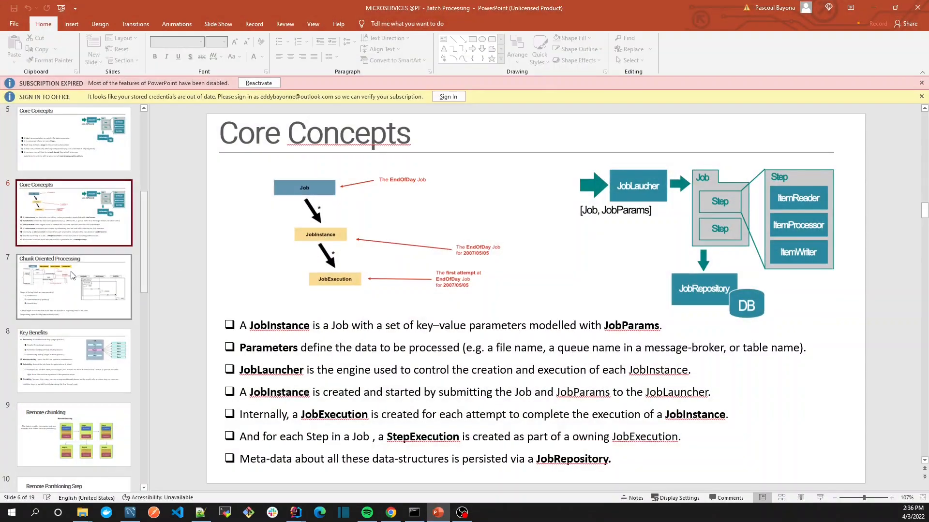
scroll("down", 3)
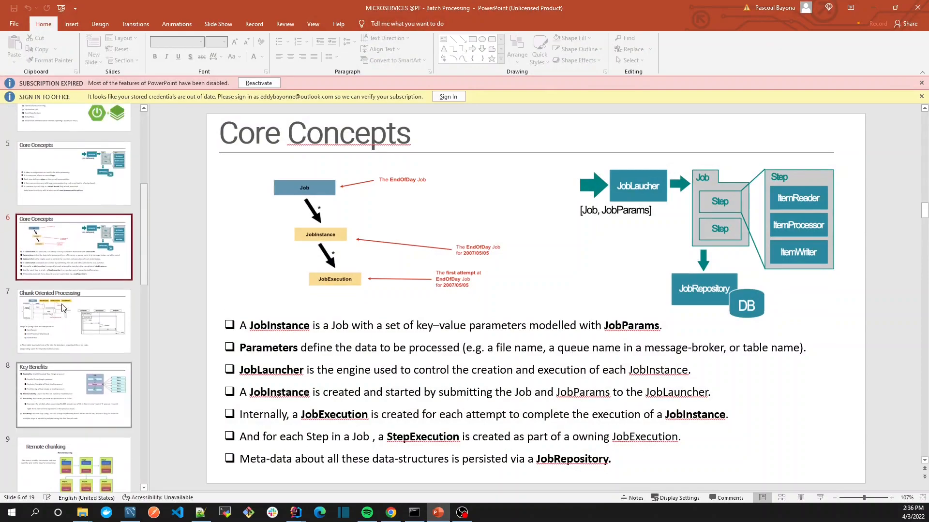
left_click(73, 394)
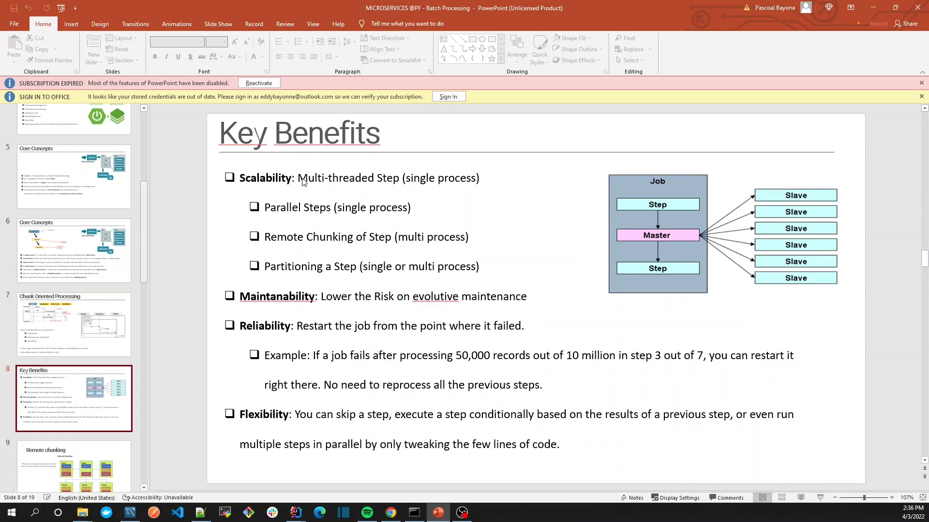
mouse_move(358, 178)
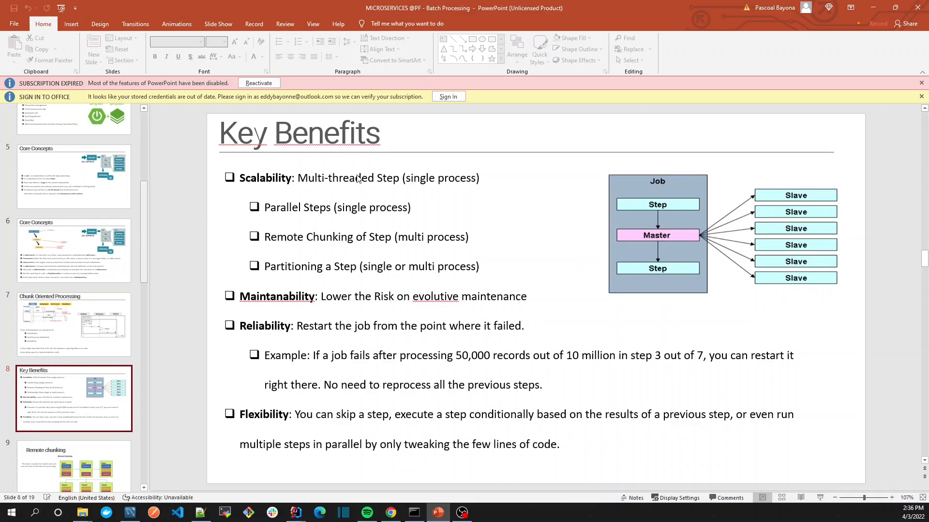